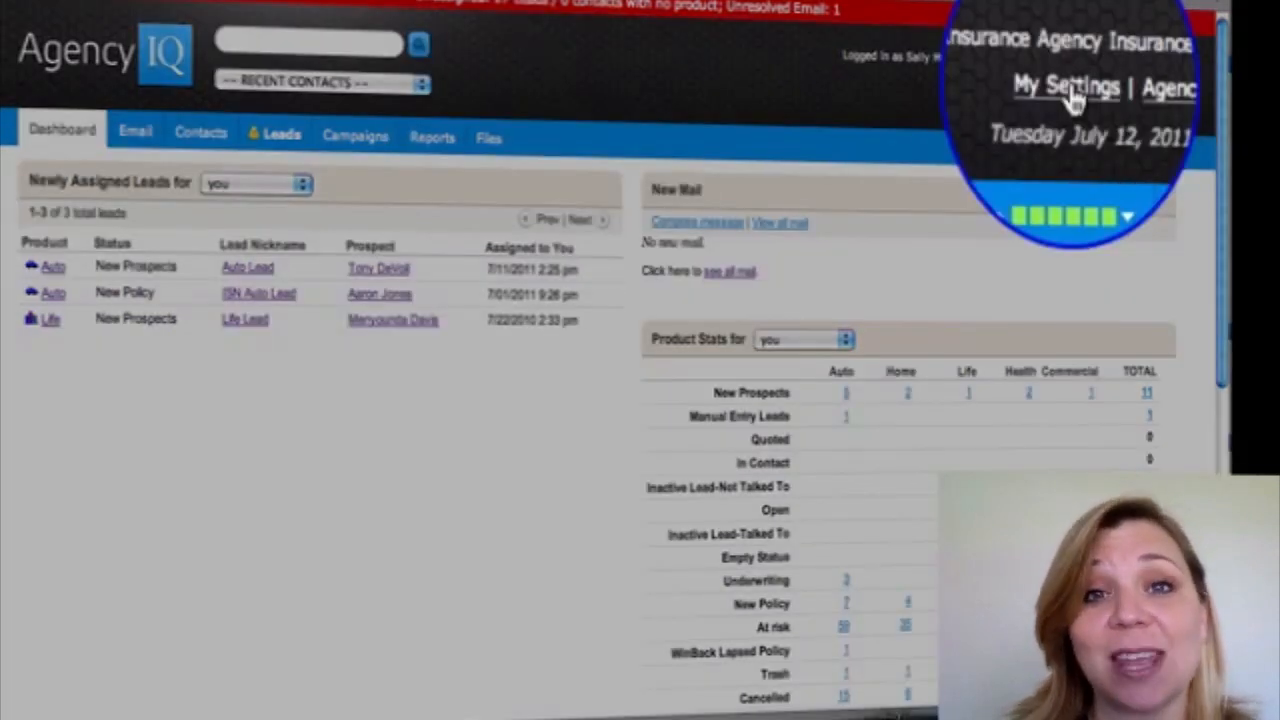
- Open My Settings to view username, name, phone, time zone and default product
left_click(1066, 88)
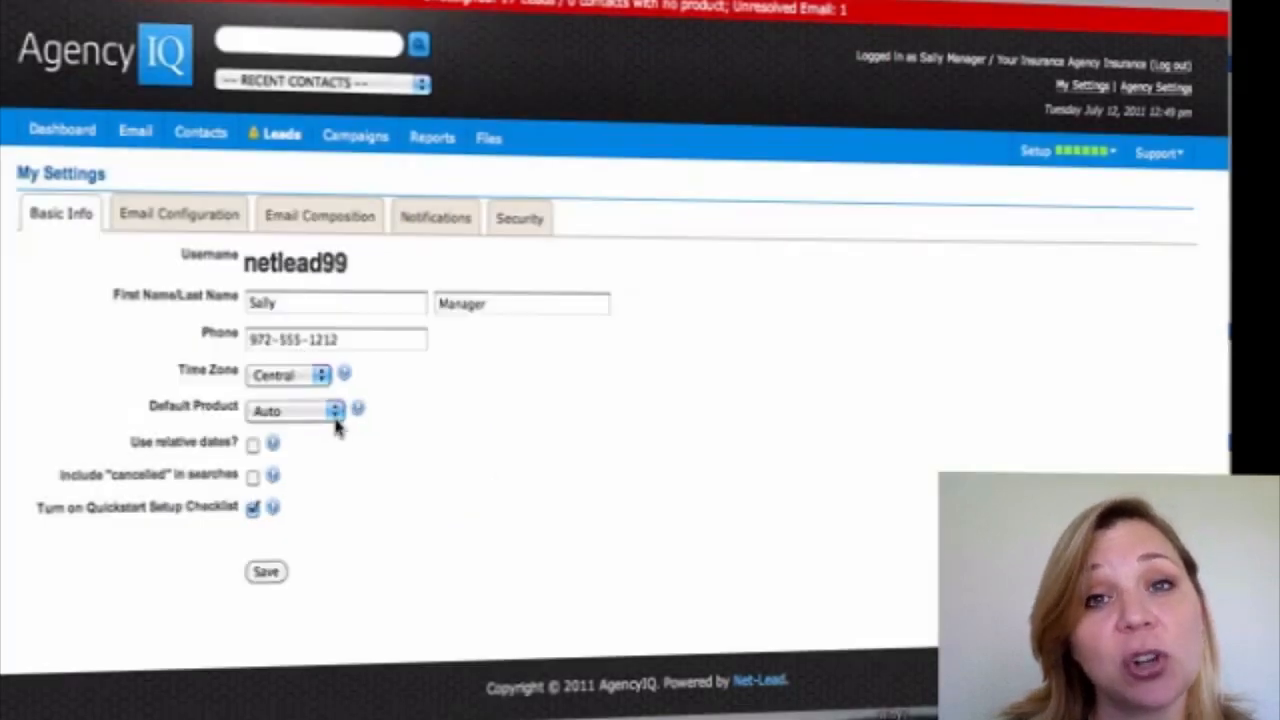
- Review the sender address, display name, reply-to, and POP3 and SMTP server fields
left_click(178, 215)
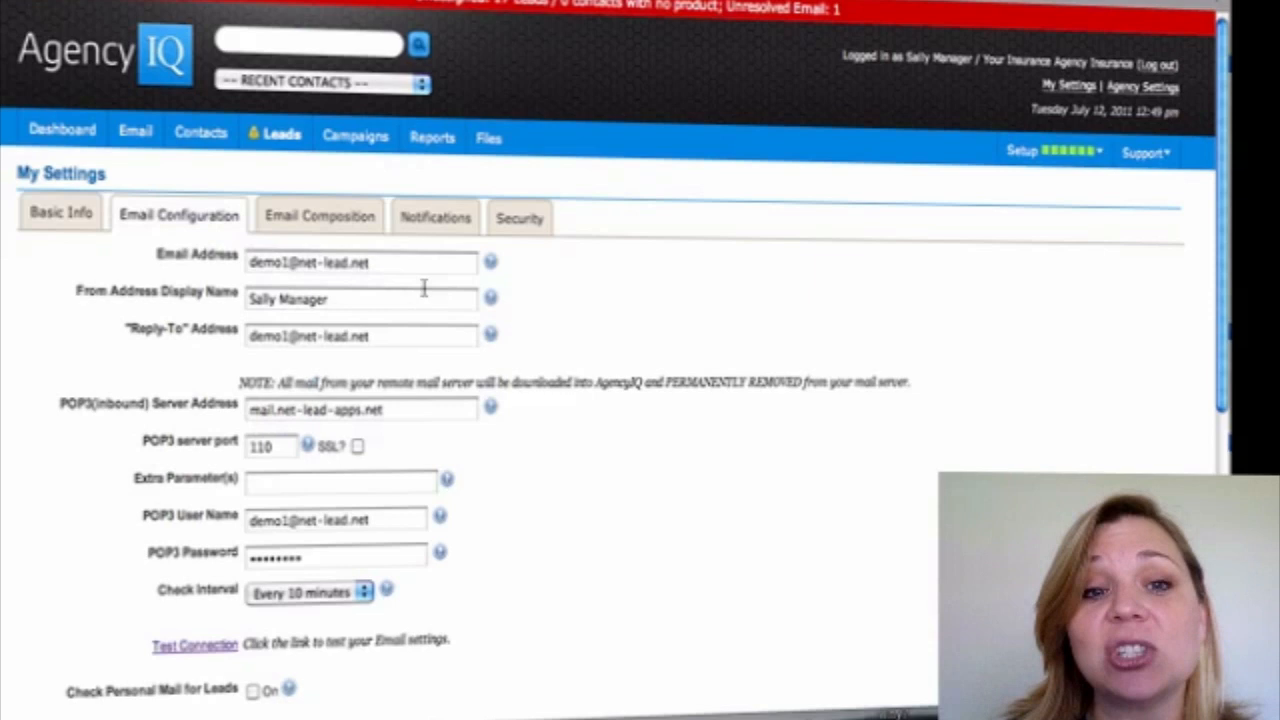
mouse_move(420, 318)
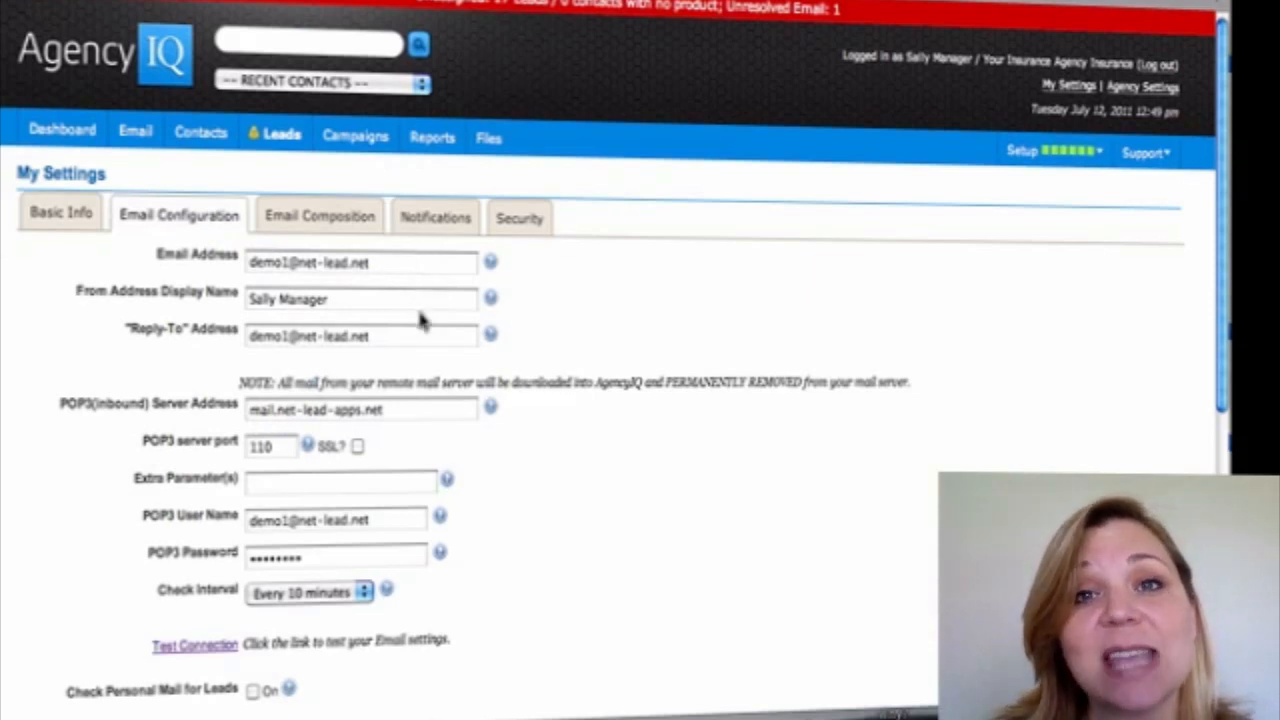
mouse_move(525, 375)
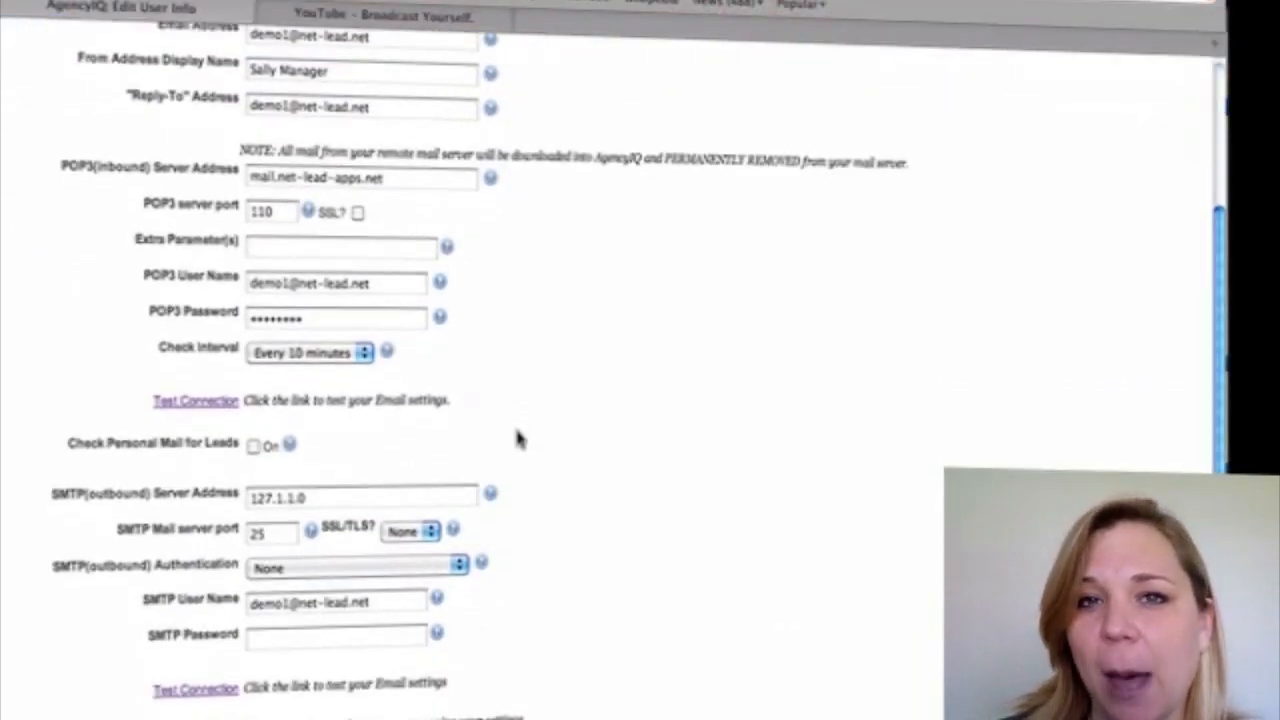
scroll("up", 3)
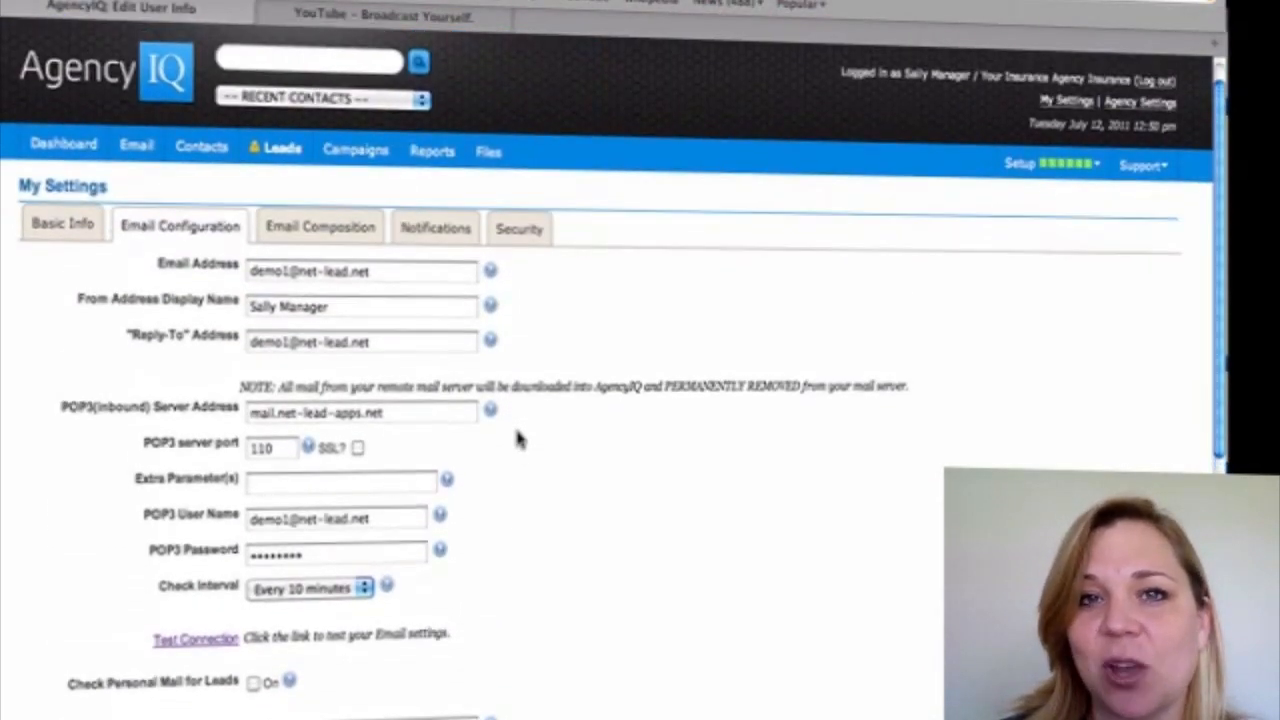
mouse_move(347, 243)
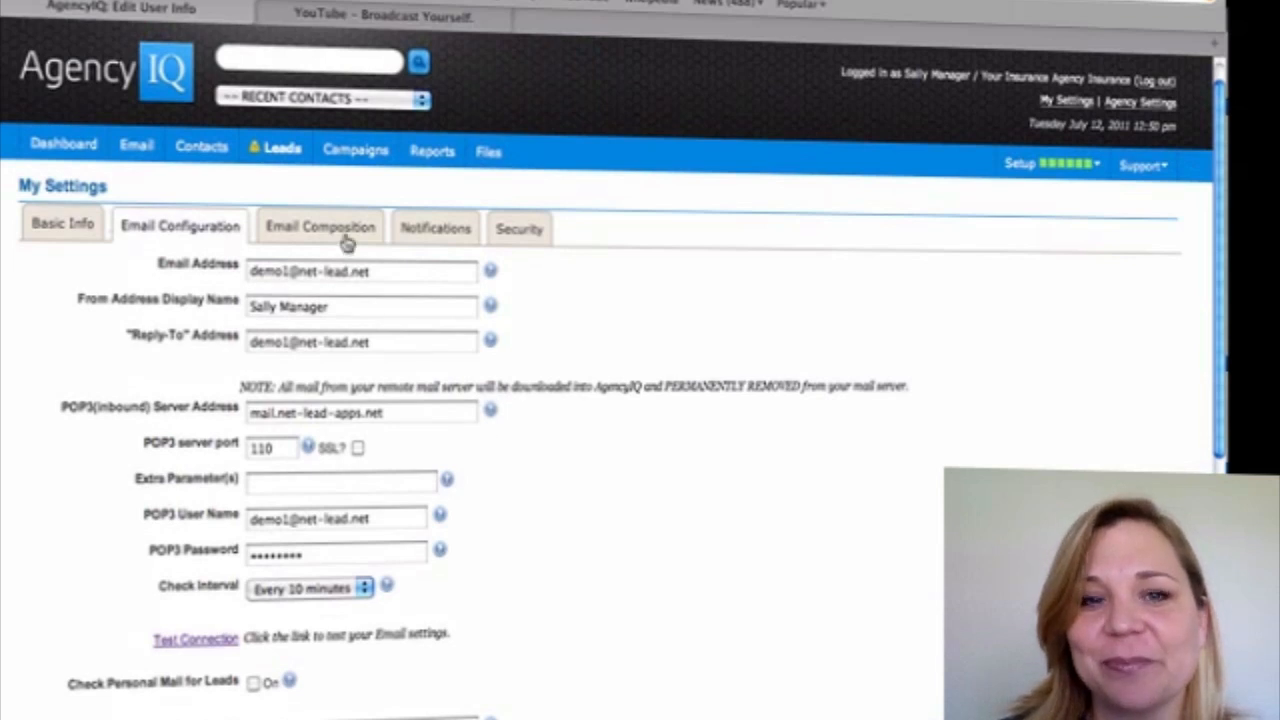
- Review type-ahead addressing, default font size, the logo signature and its attachments
left_click(320, 227)
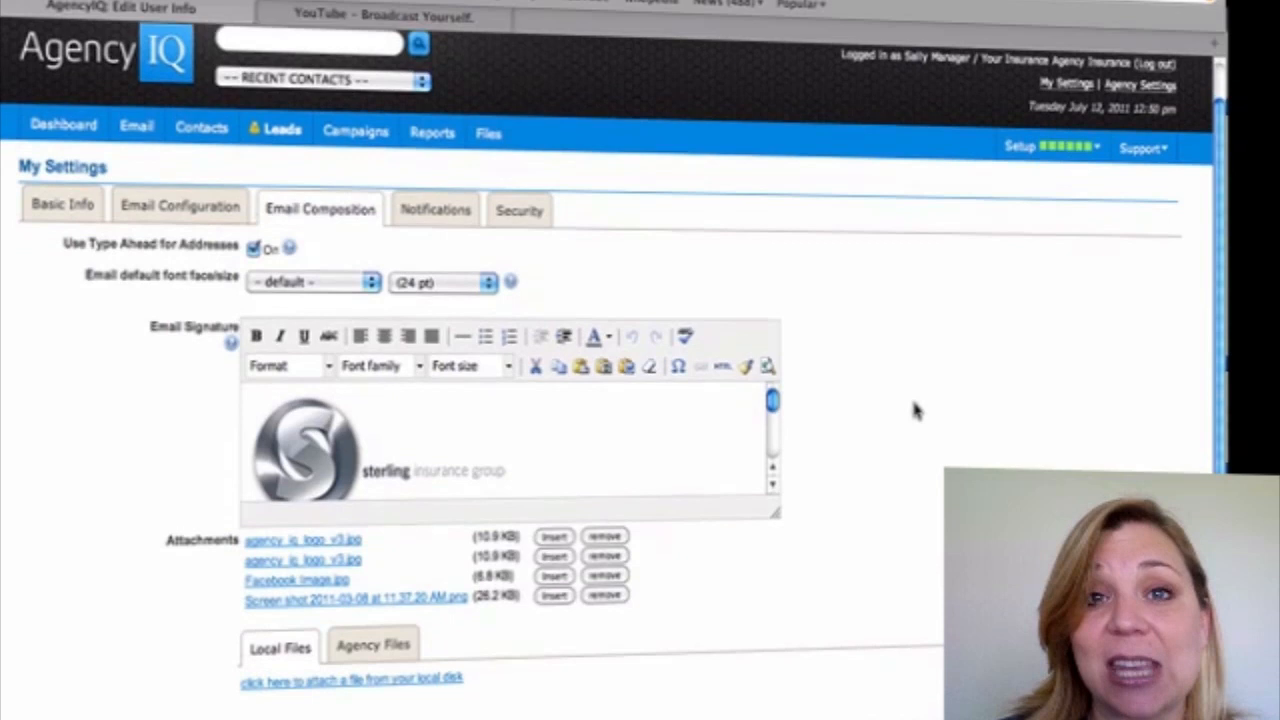
scroll("down", 3)
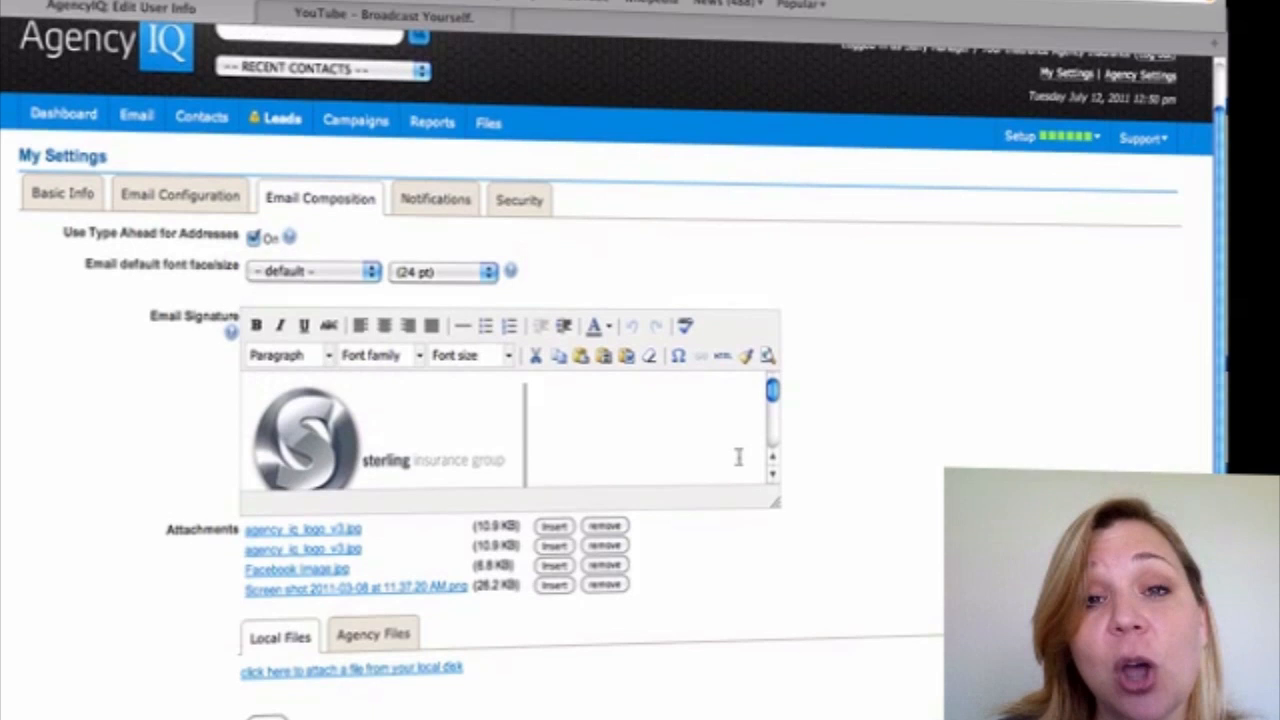
scroll("down", 3)
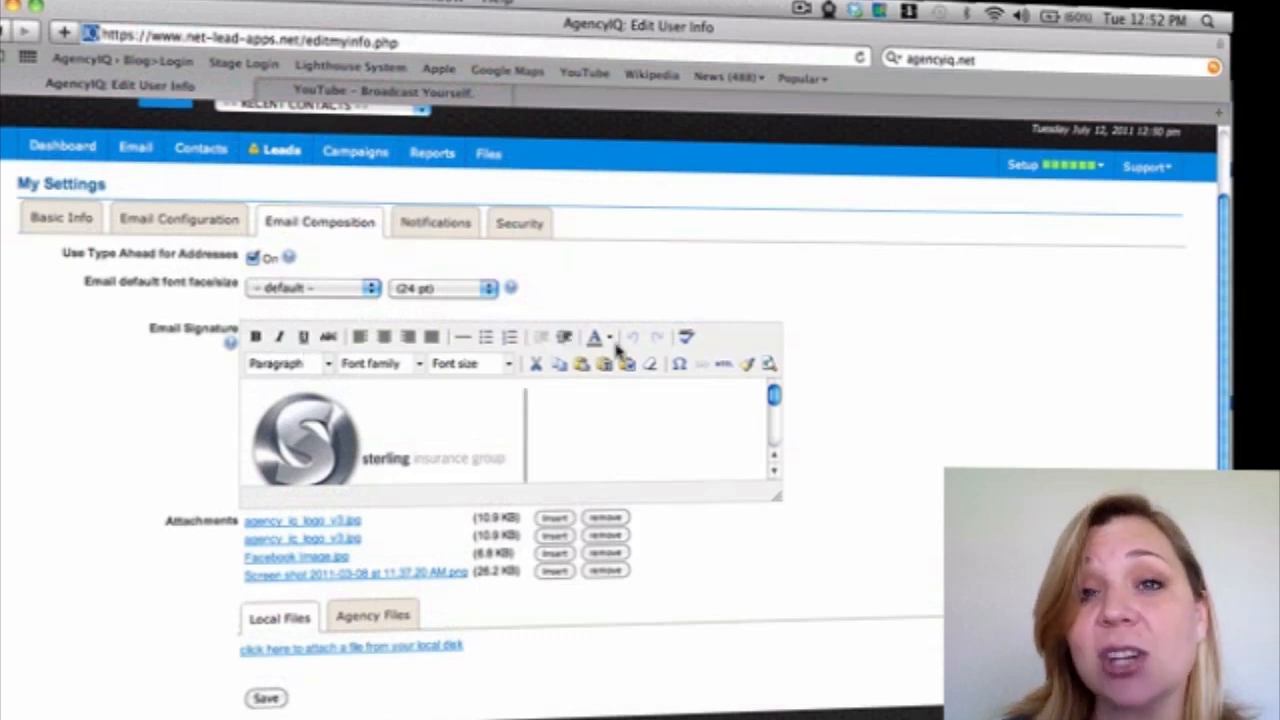
mouse_move(690, 385)
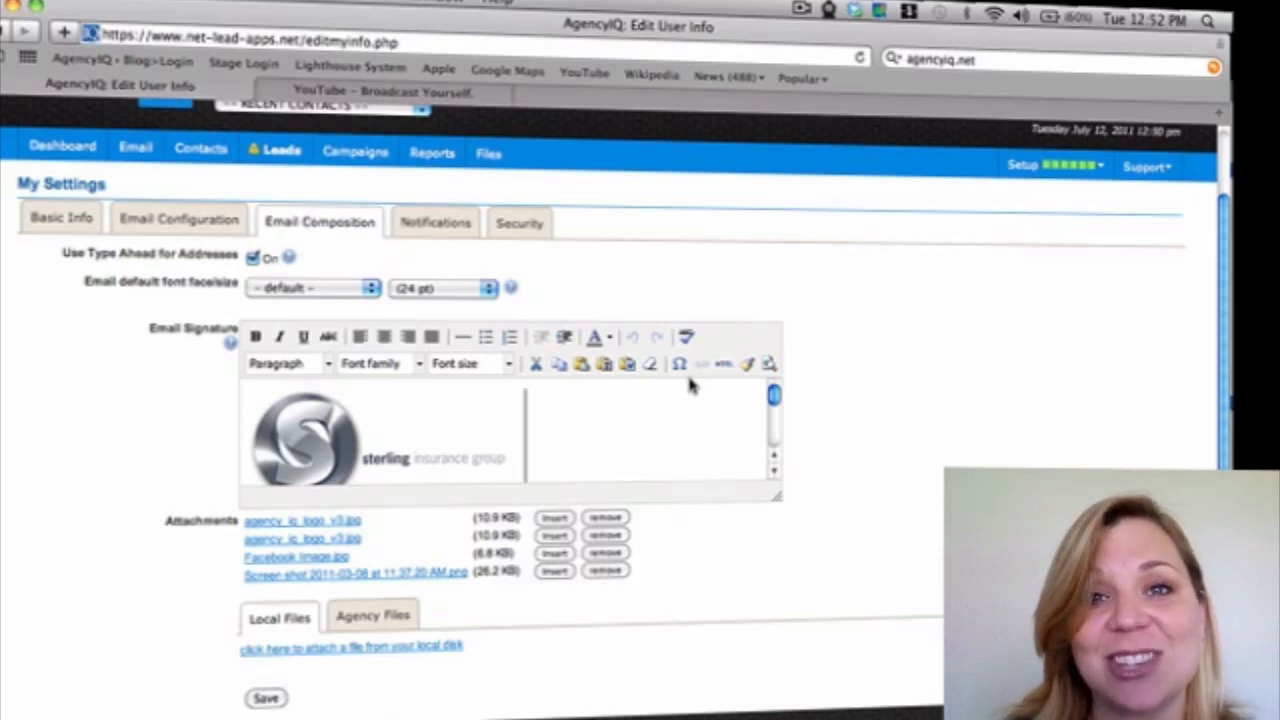
- View alert settings for new mail, new leads, lead assignments, reminders and opened emails
left_click(434, 222)
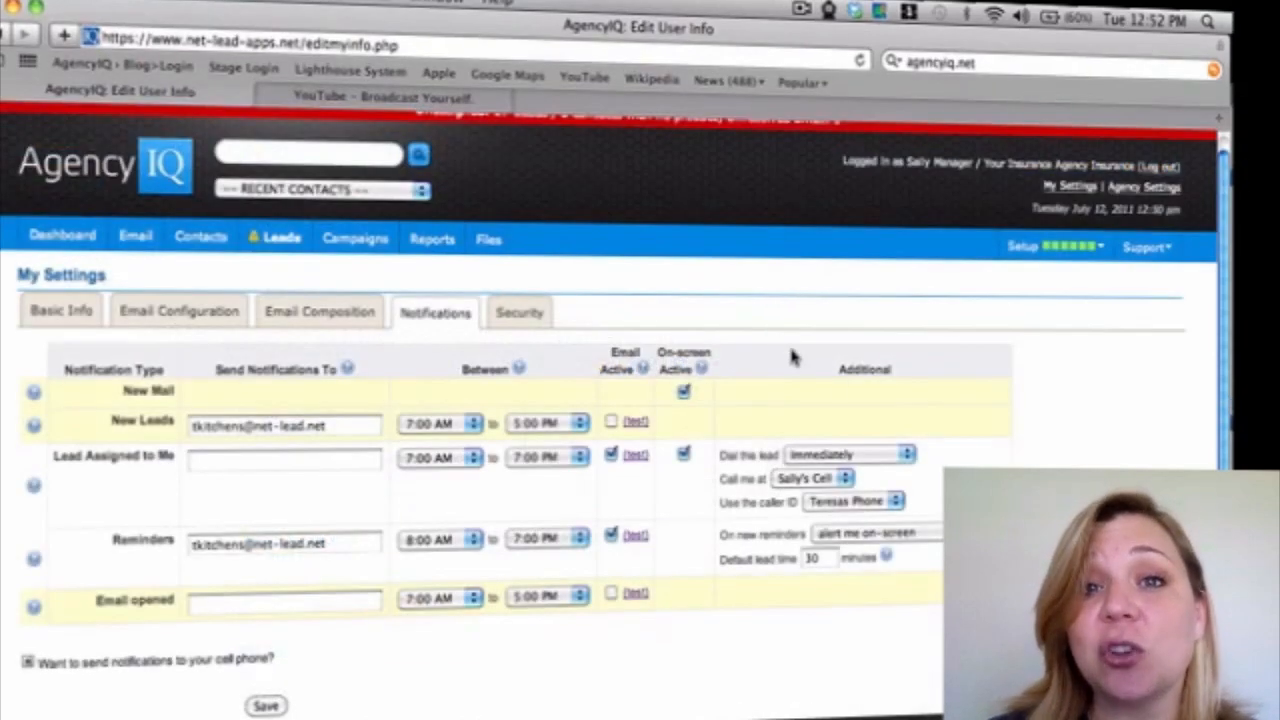
mouse_move(1075, 463)
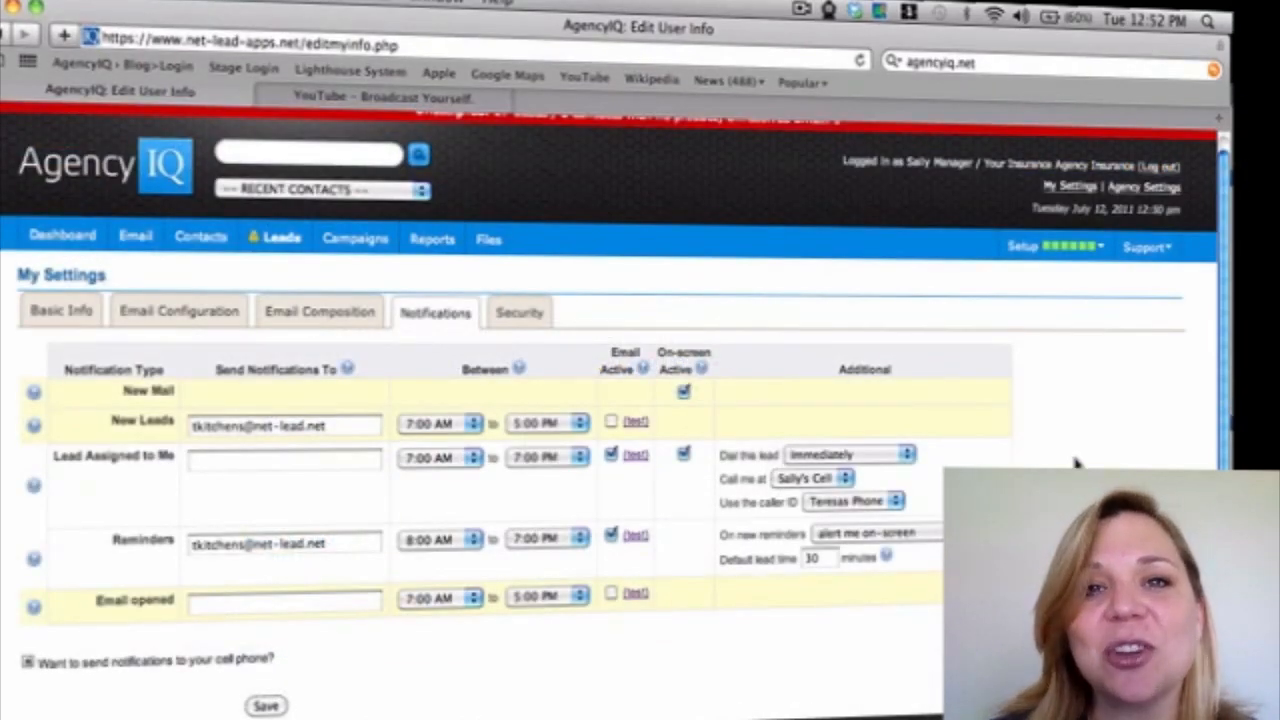
mouse_move(665, 515)
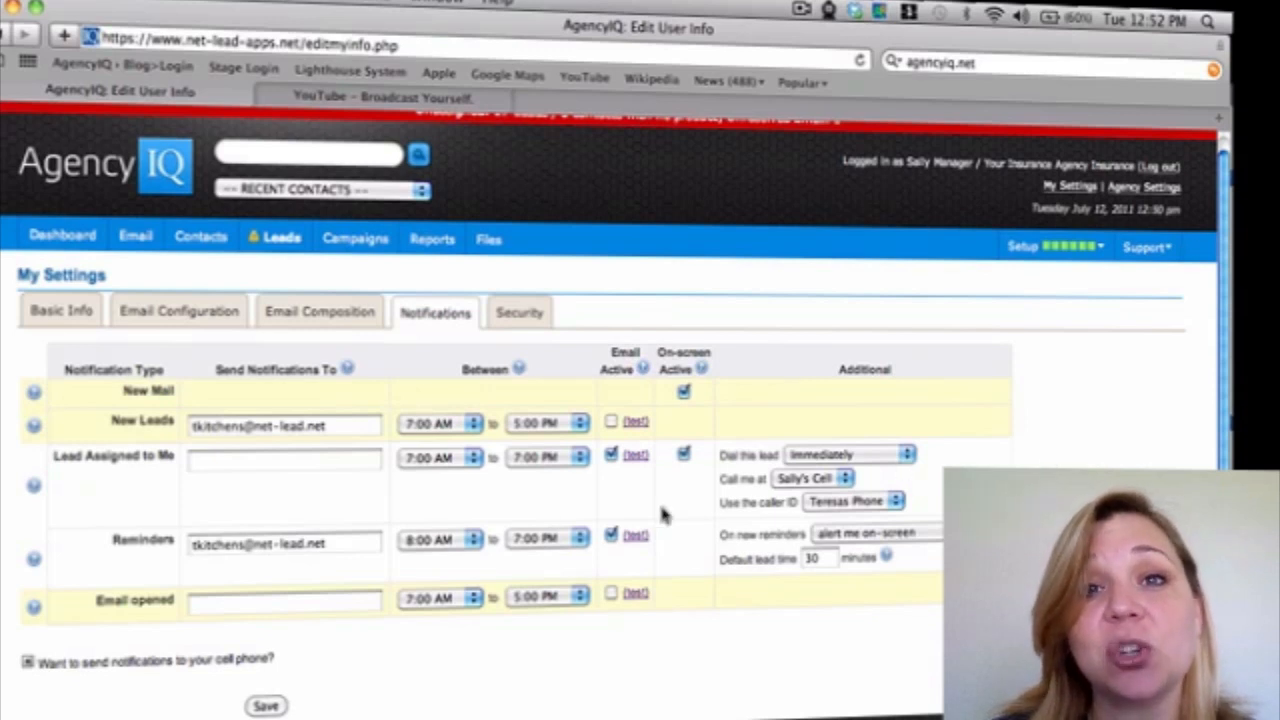